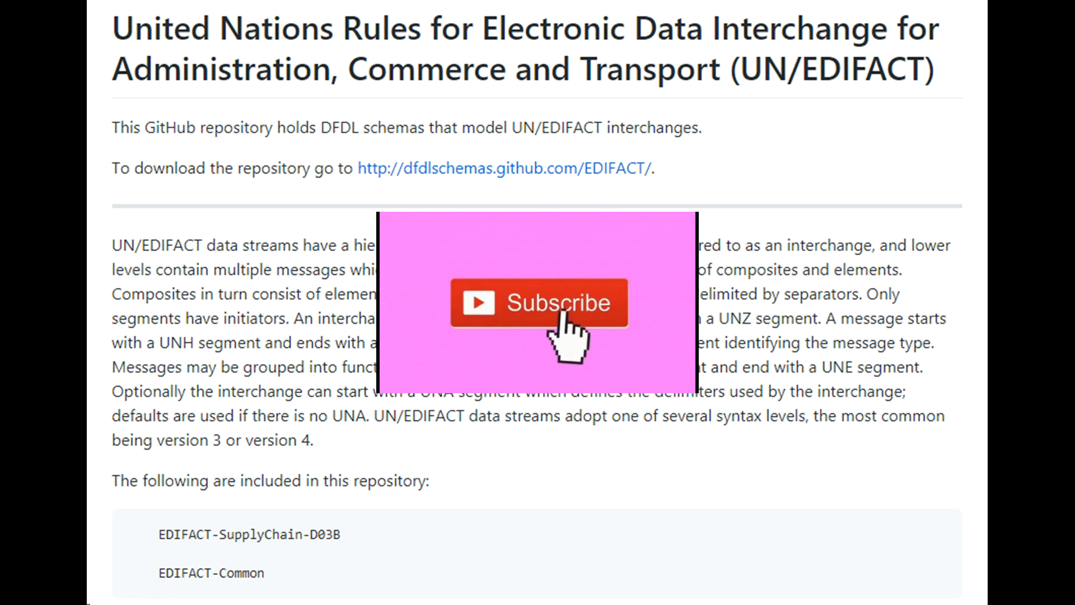
pyautogui.moveTo(569, 350)
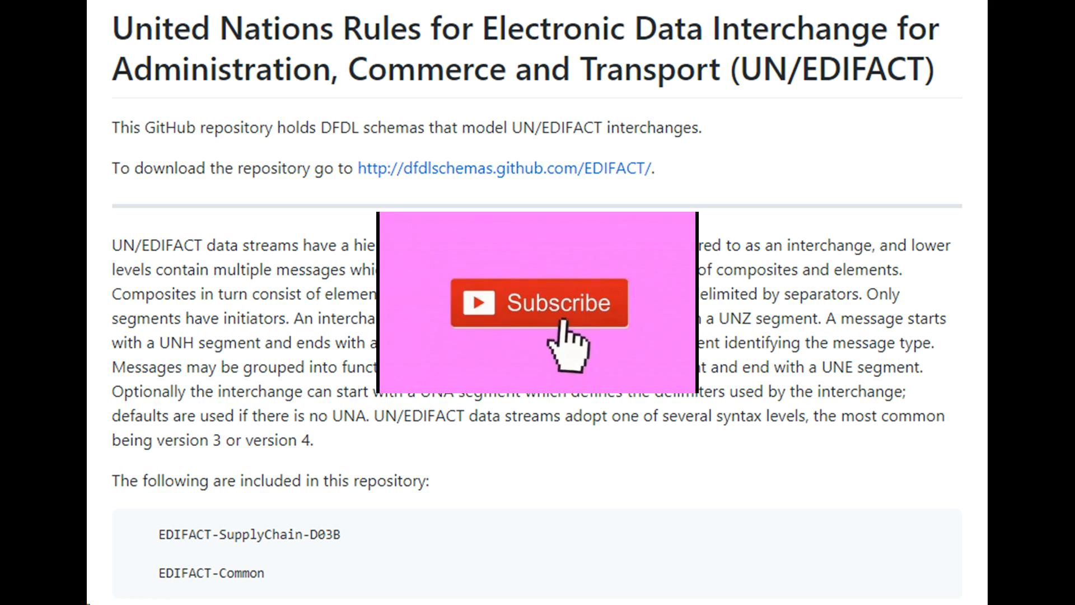
pyautogui.moveTo(569, 356)
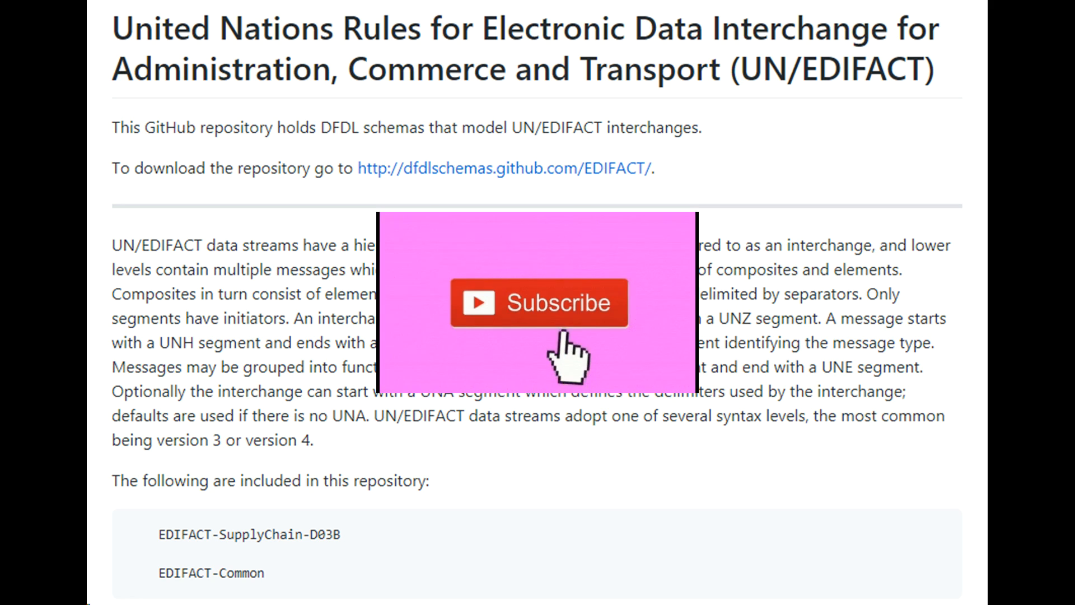